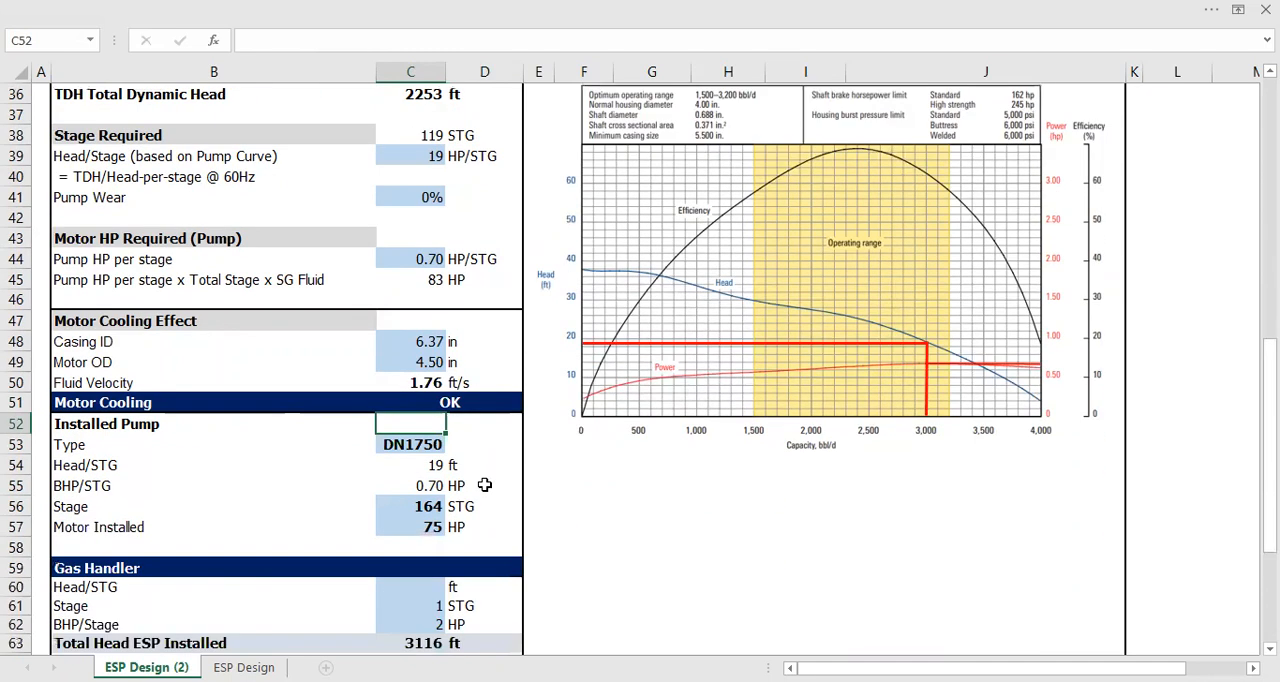
Replace the installed pump type DN1750 with DN2400 in cell C53
scroll("down", 3)
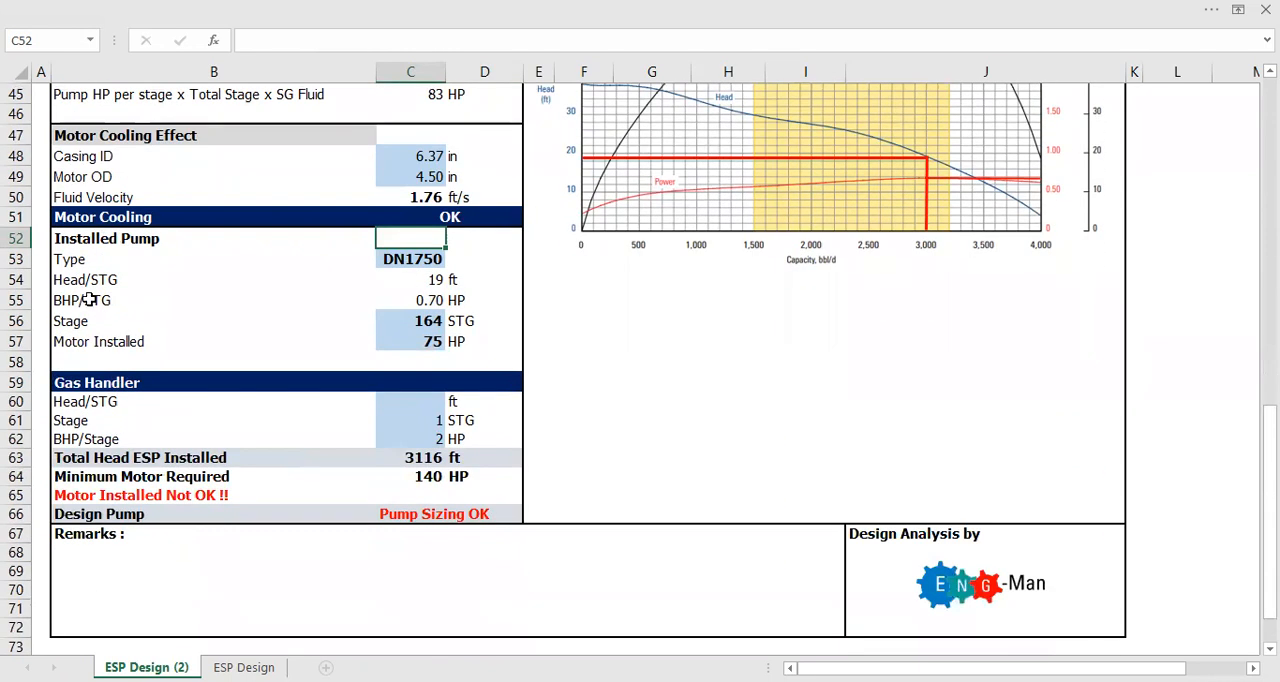
left_click(212, 238)
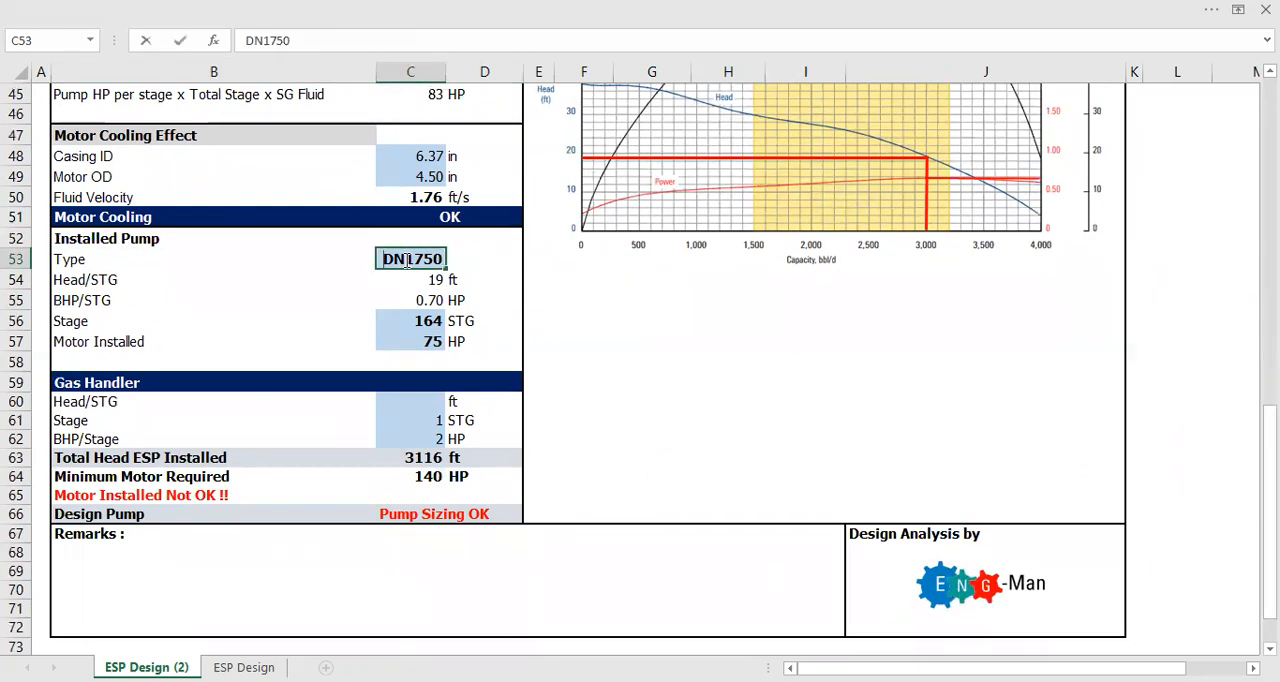
type("DN2400")
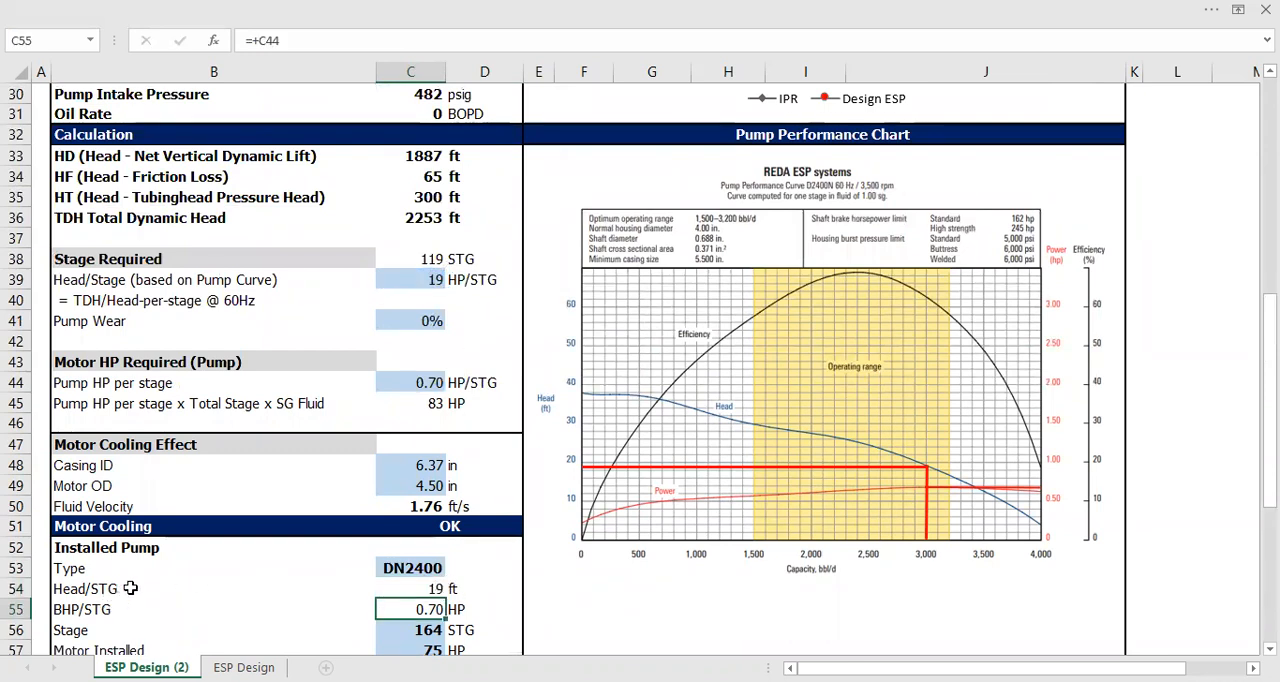
mouse_move(418, 610)
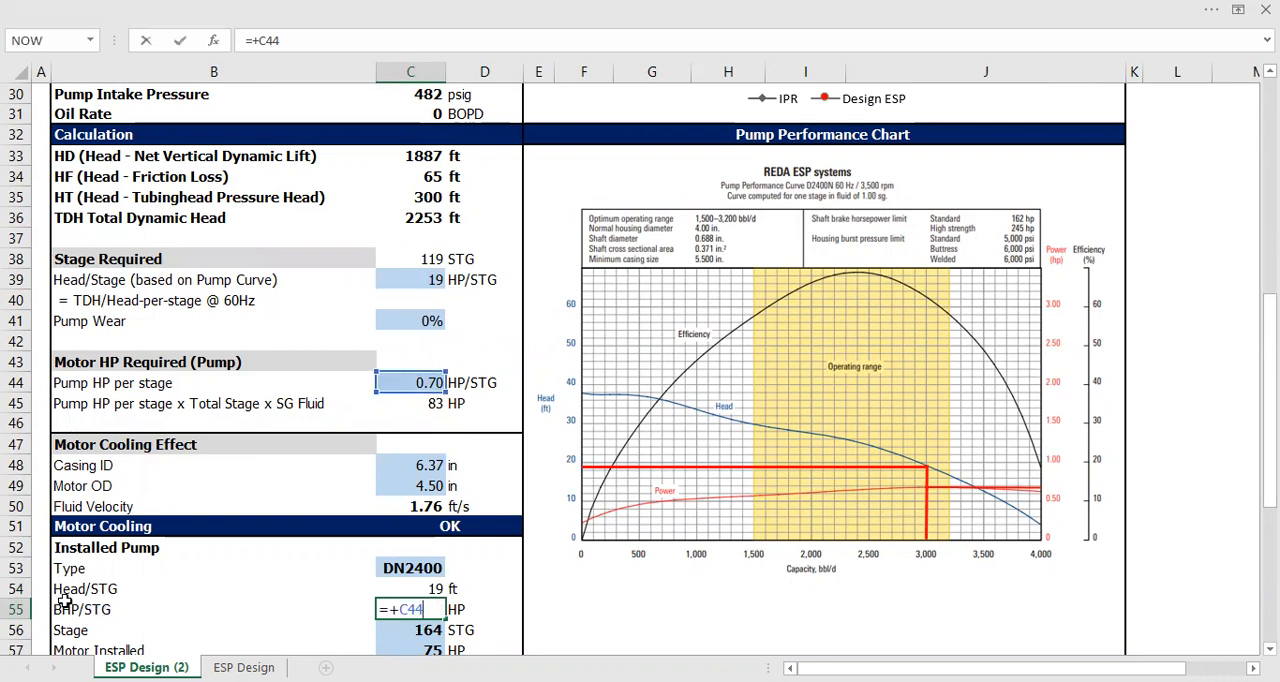
mouse_move(492, 604)
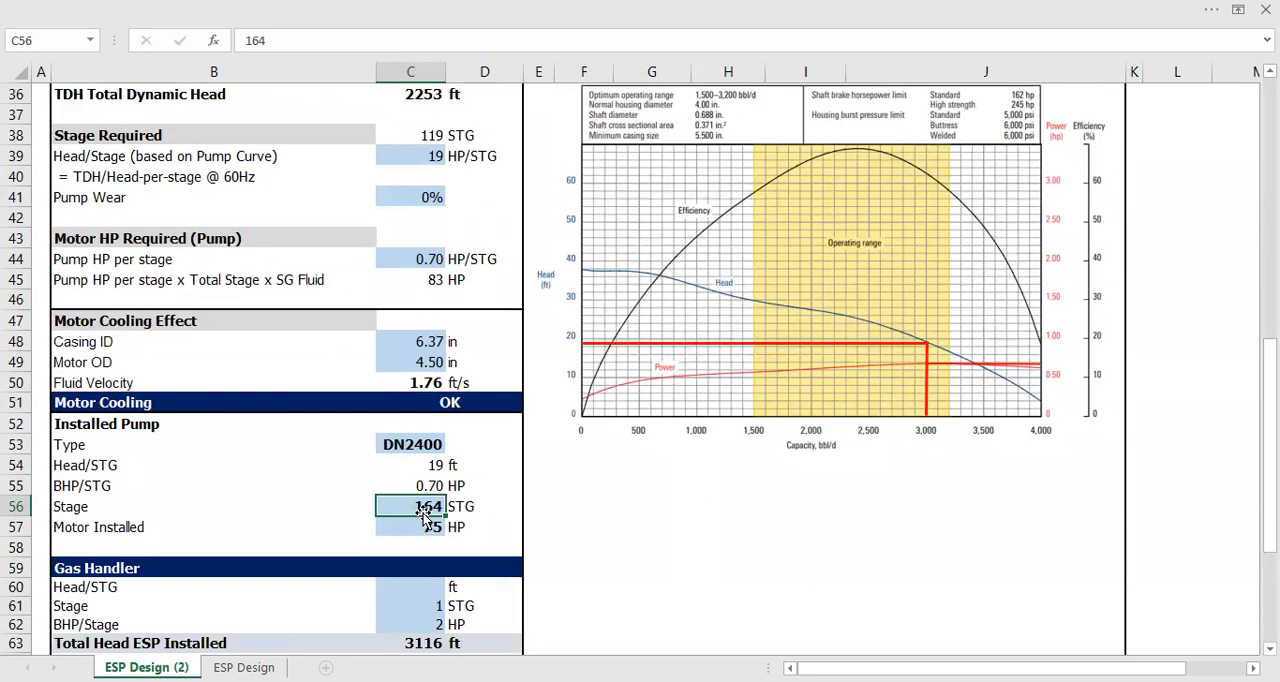
Enter 125 stages in C56, review the Stage Required formula, and select C57 for the 90 HP motor
scroll("down", 3)
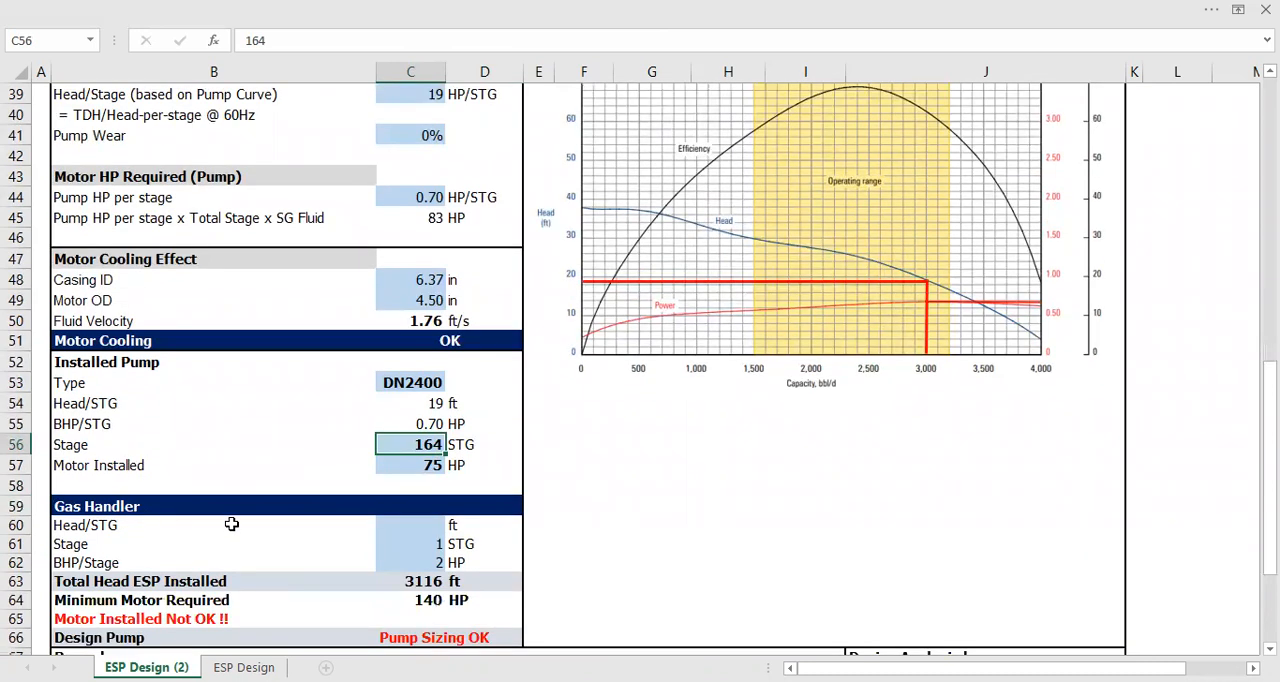
type("125")
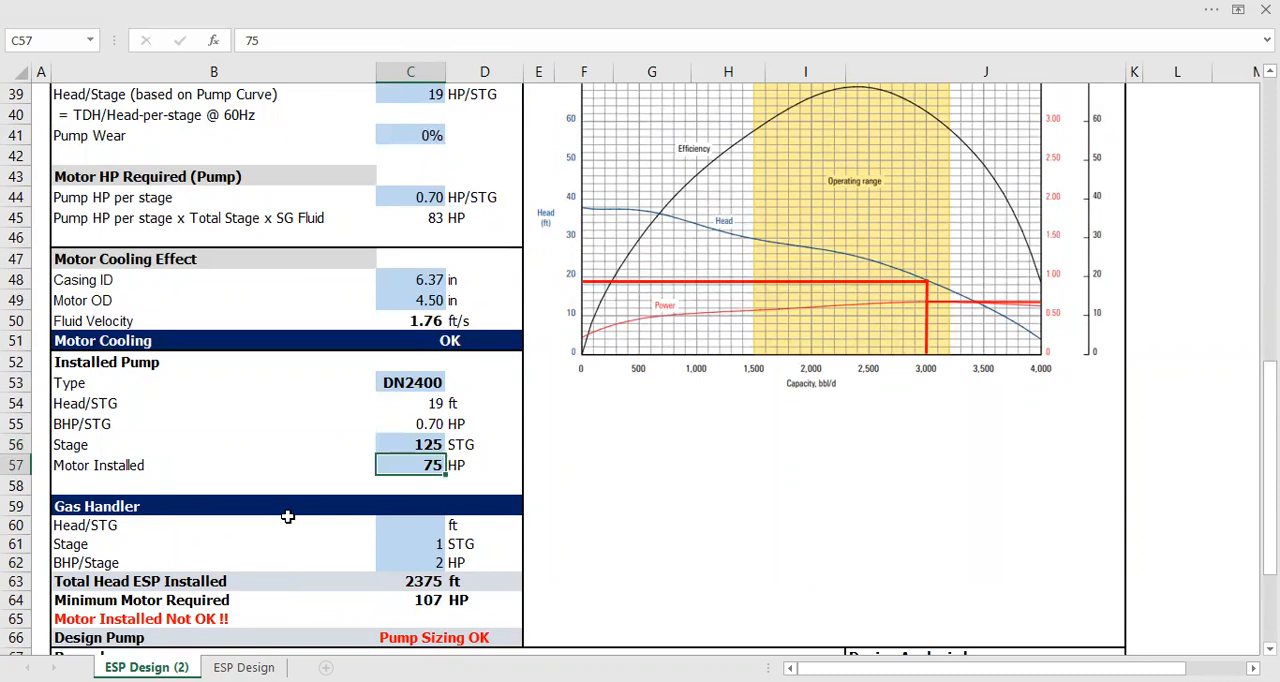
scroll("up", 3)
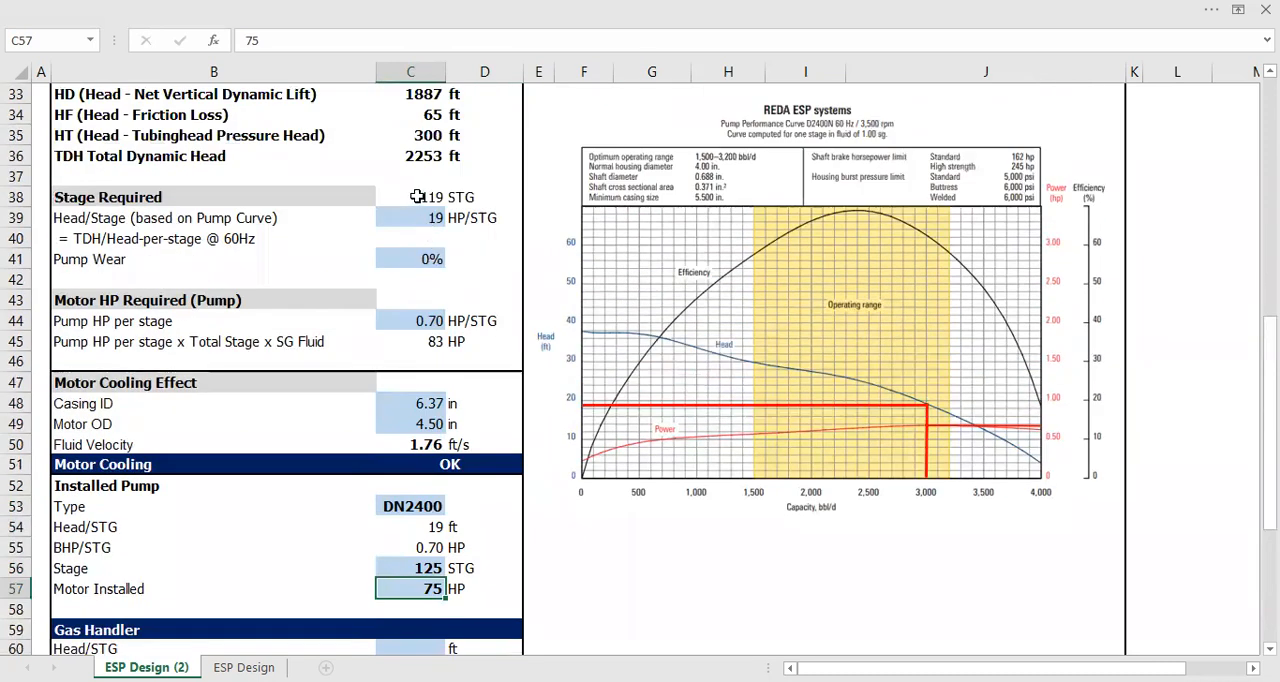
left_click(410, 198)
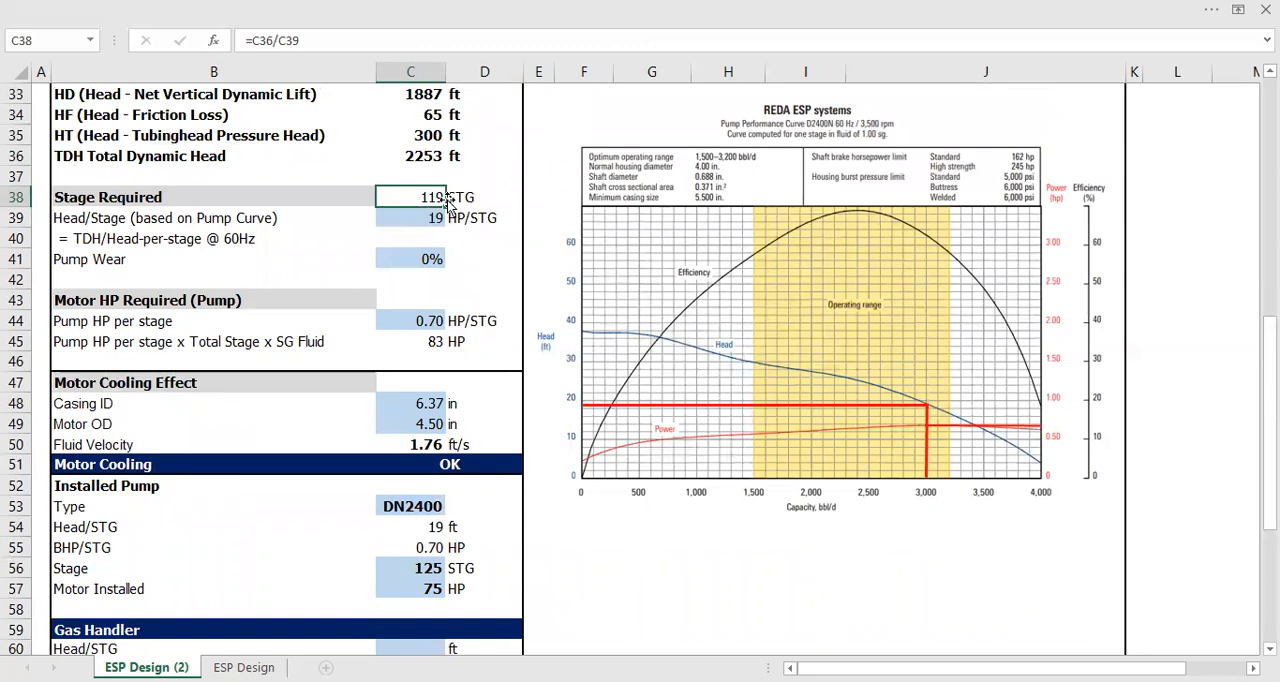
left_click(410, 568)
type("90")
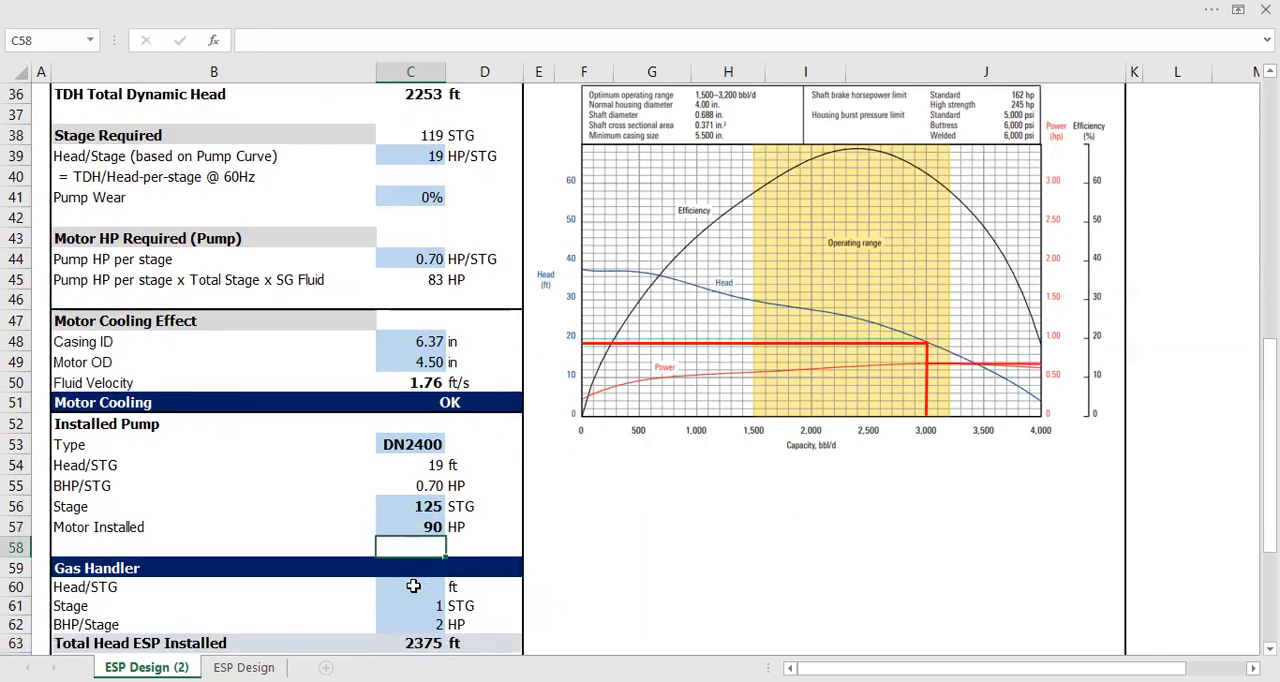
scroll("down", 3)
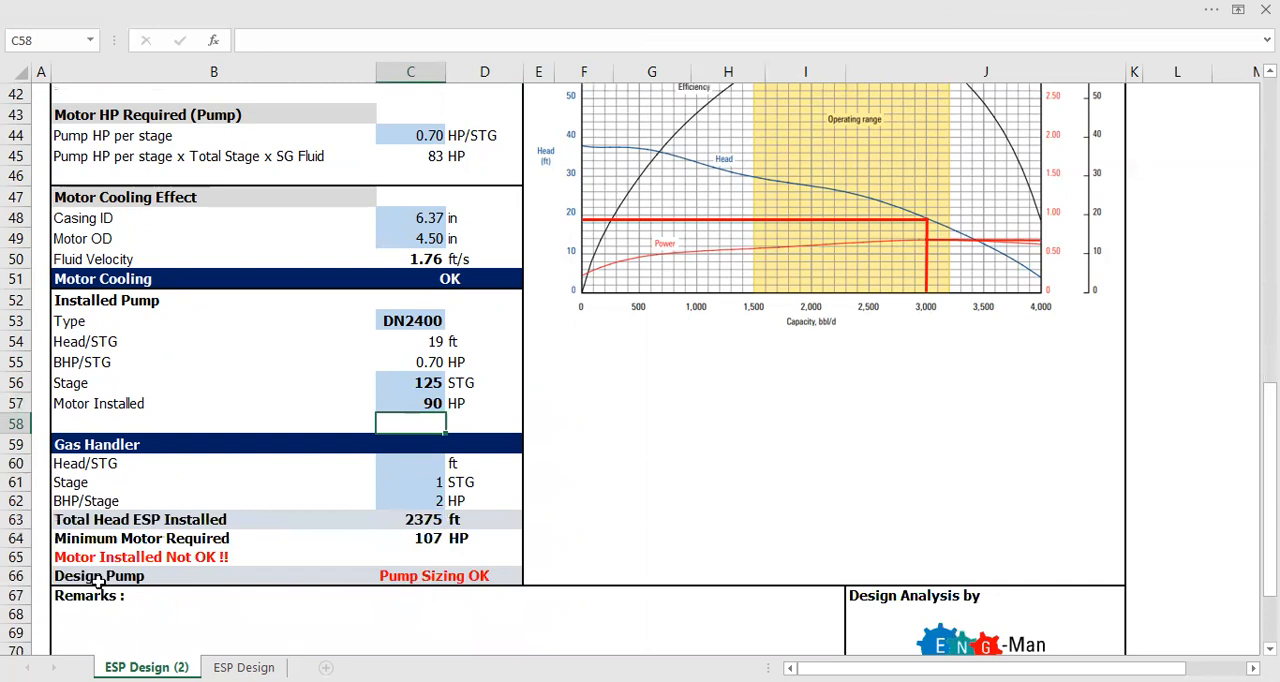
left_click(16, 556)
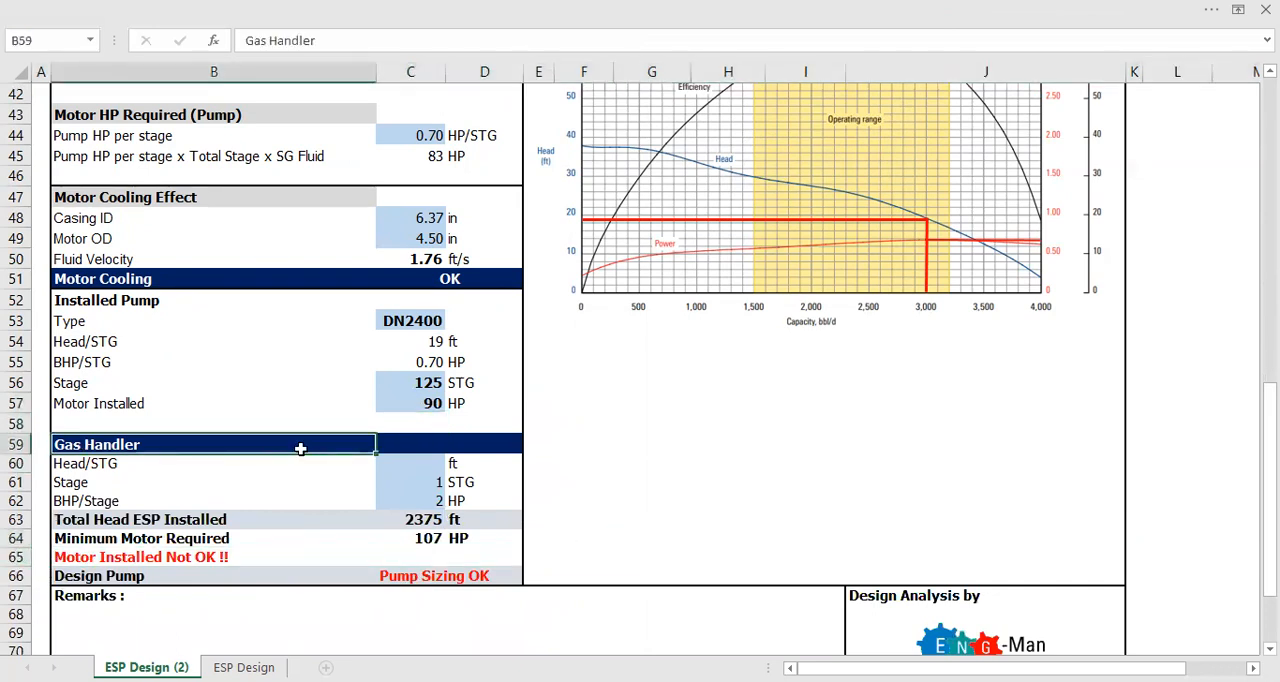
left_click(410, 462)
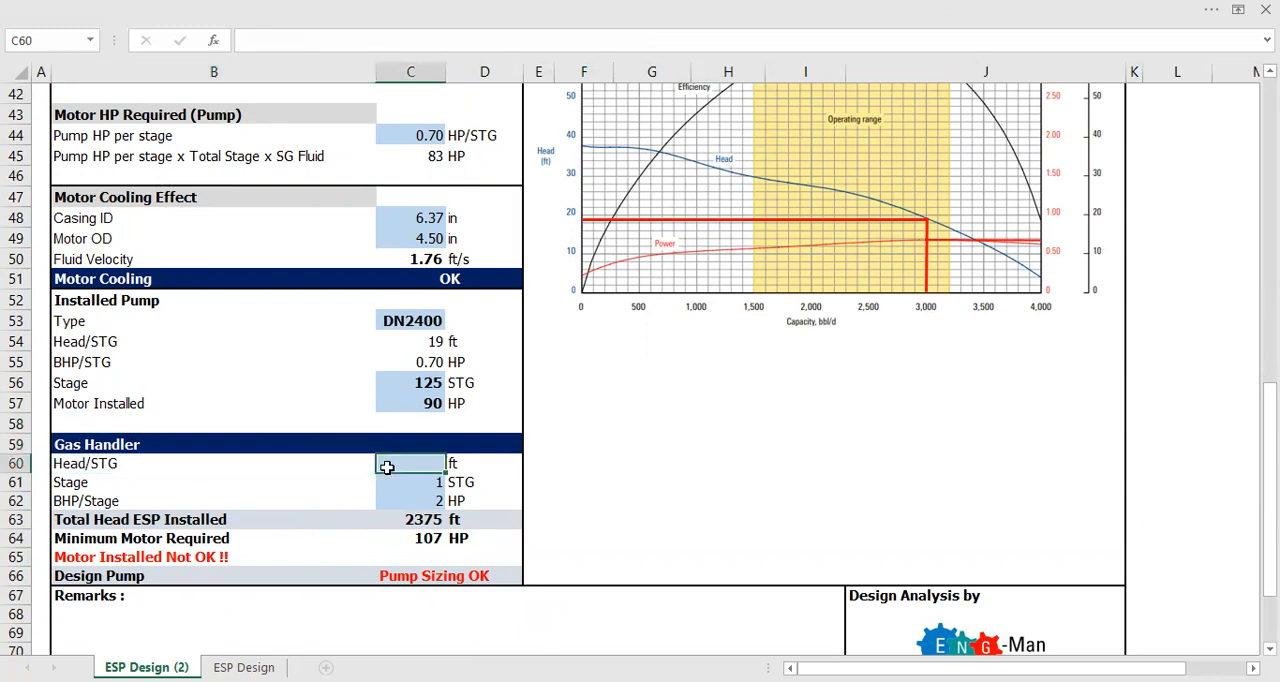
left_click(410, 482)
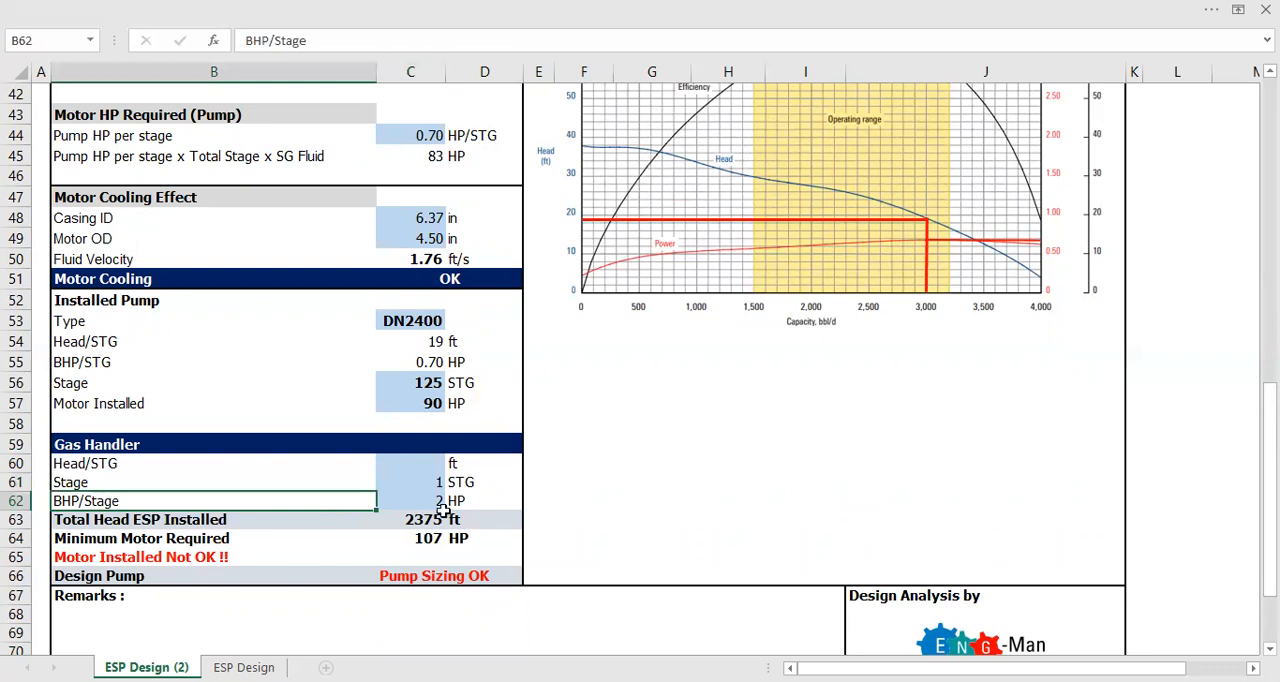
left_click(410, 500)
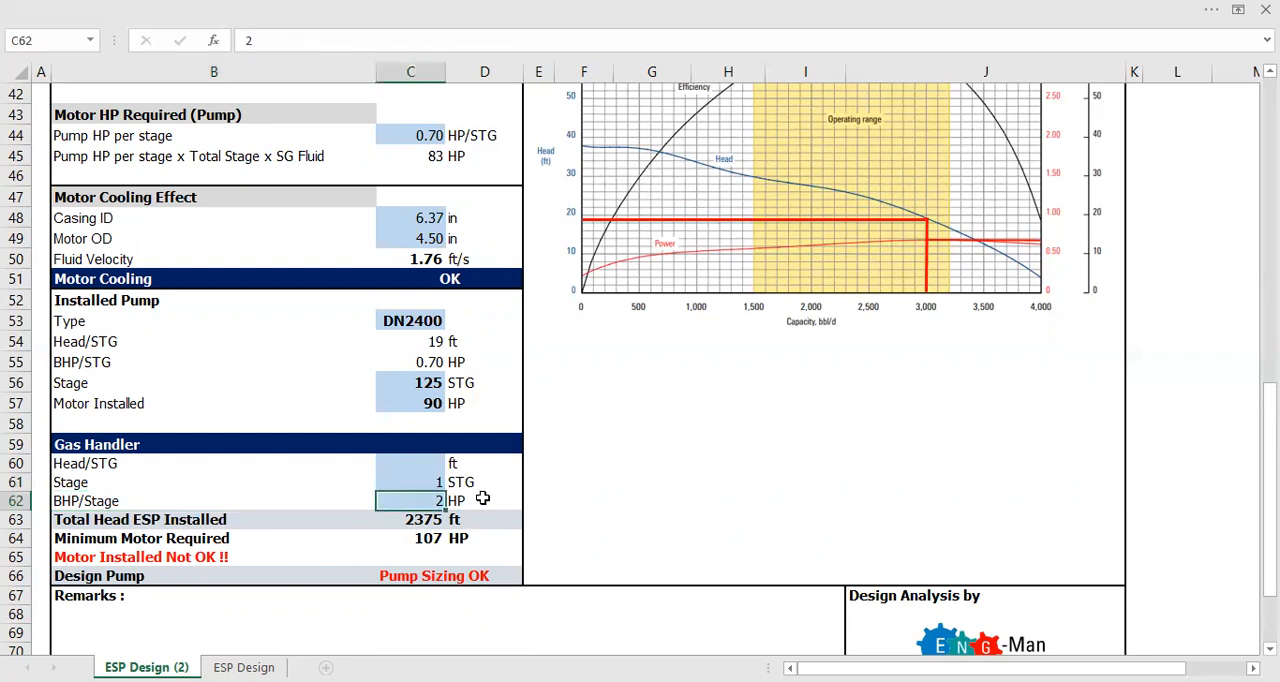
mouse_move(96, 532)
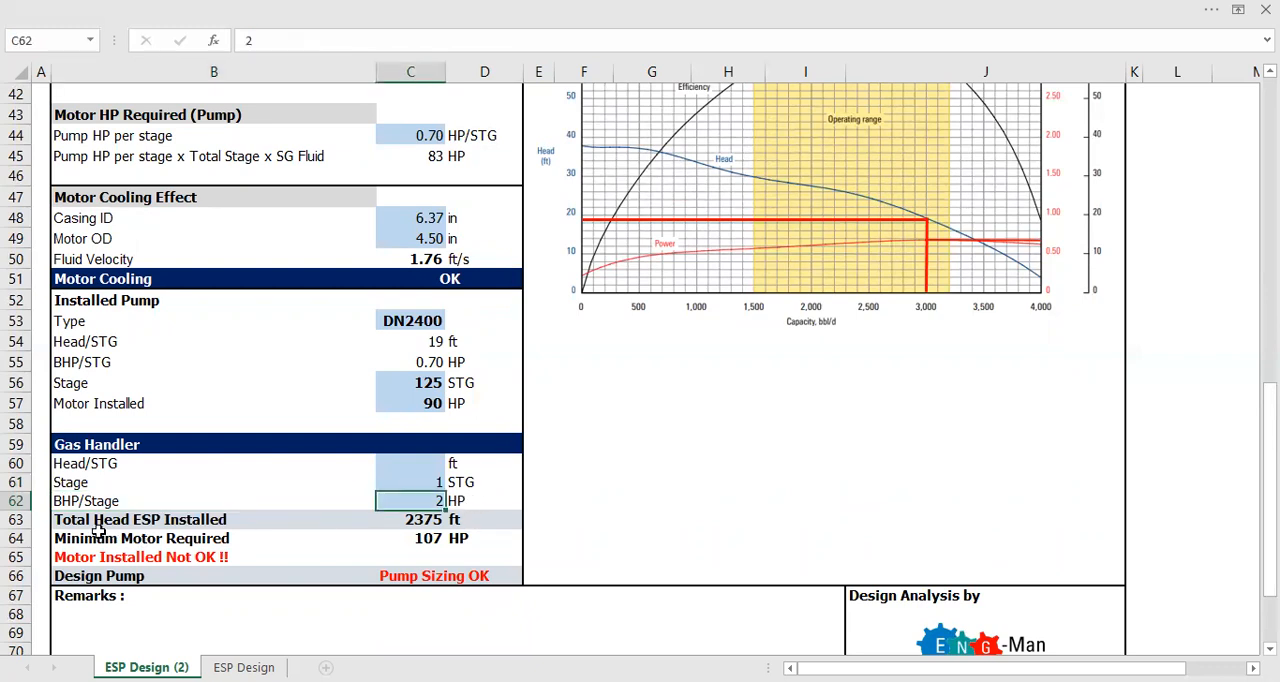
mouse_move(410, 520)
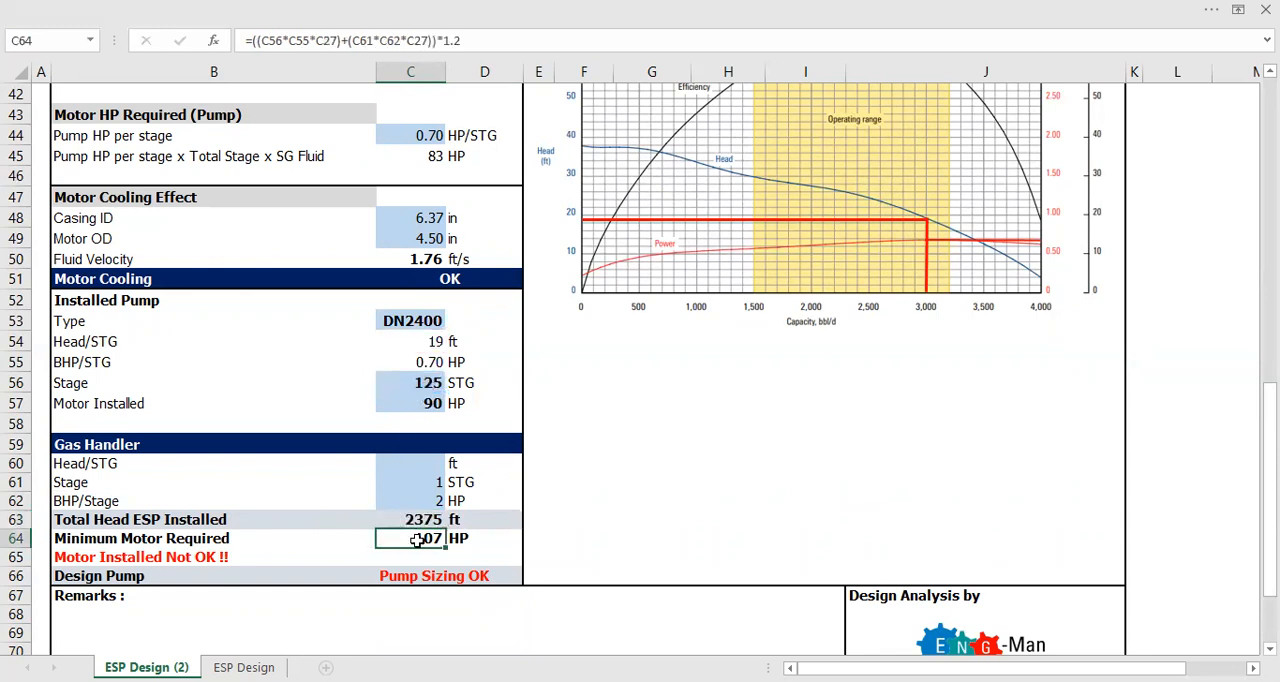
double_click(410, 538)
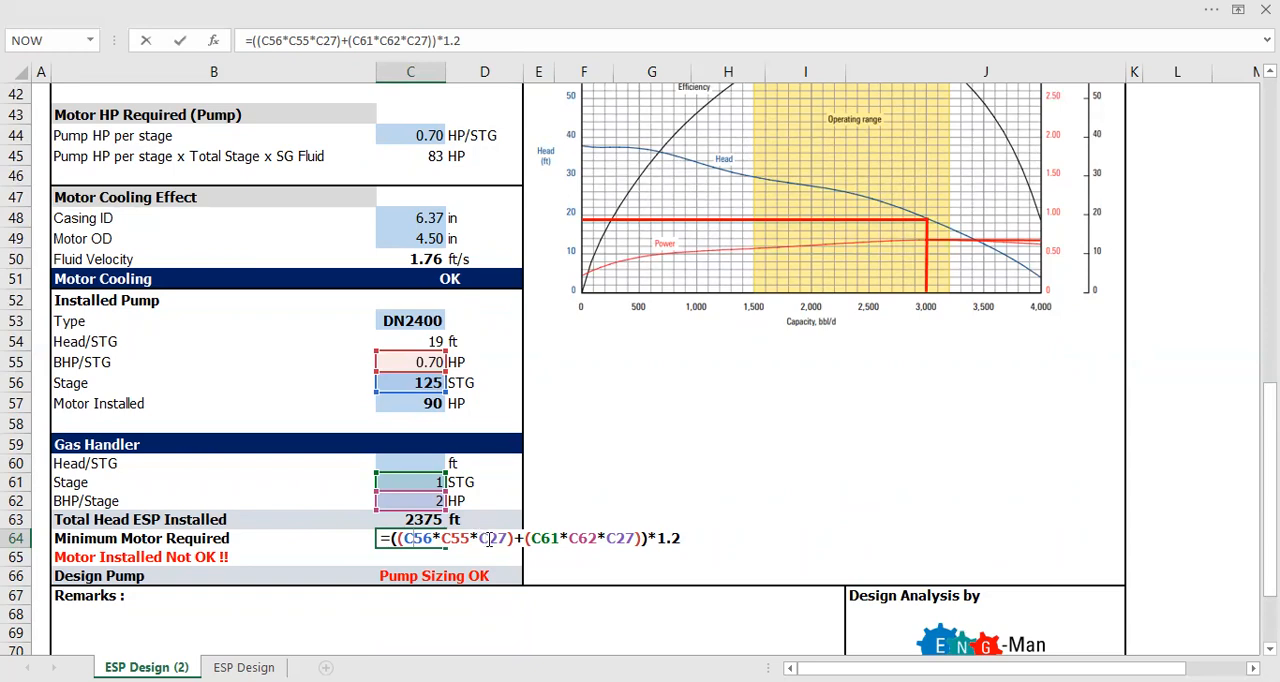
Confirm the C64 formula =((C56*C55*C27)+(C61*C62*C27))*1.2, keeping Minimum Motor Required at 107 HP
scroll("up", 3)
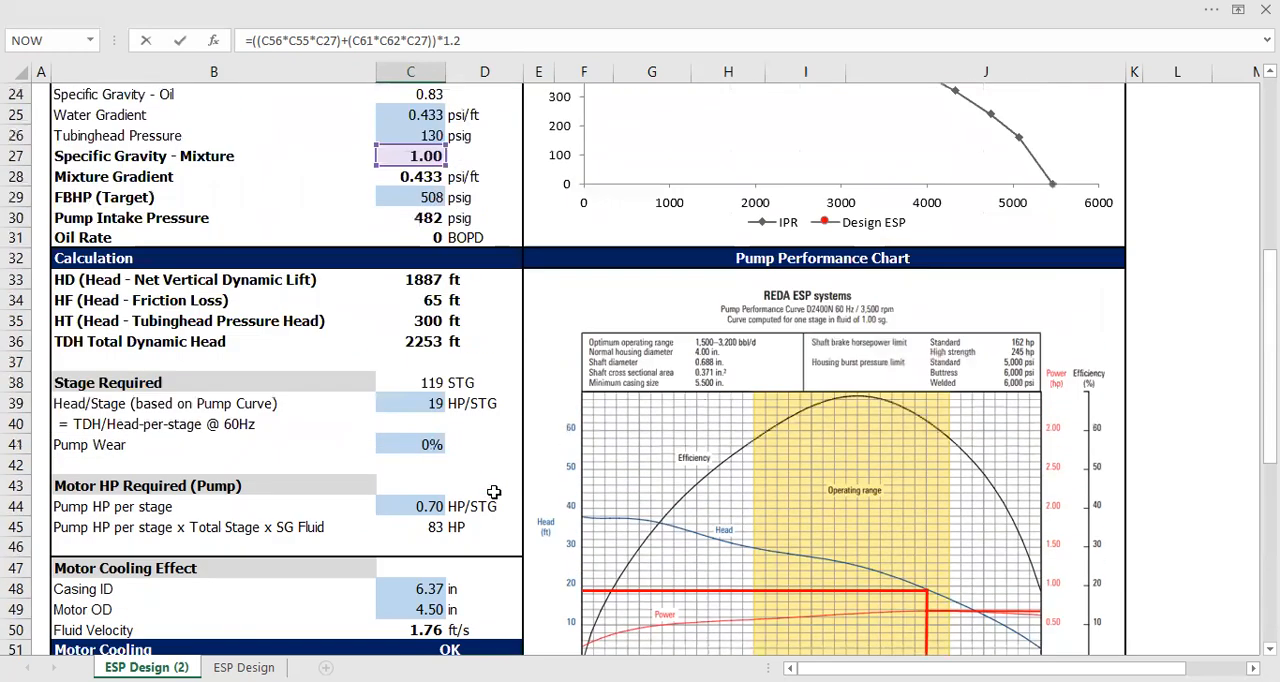
scroll("up", 3)
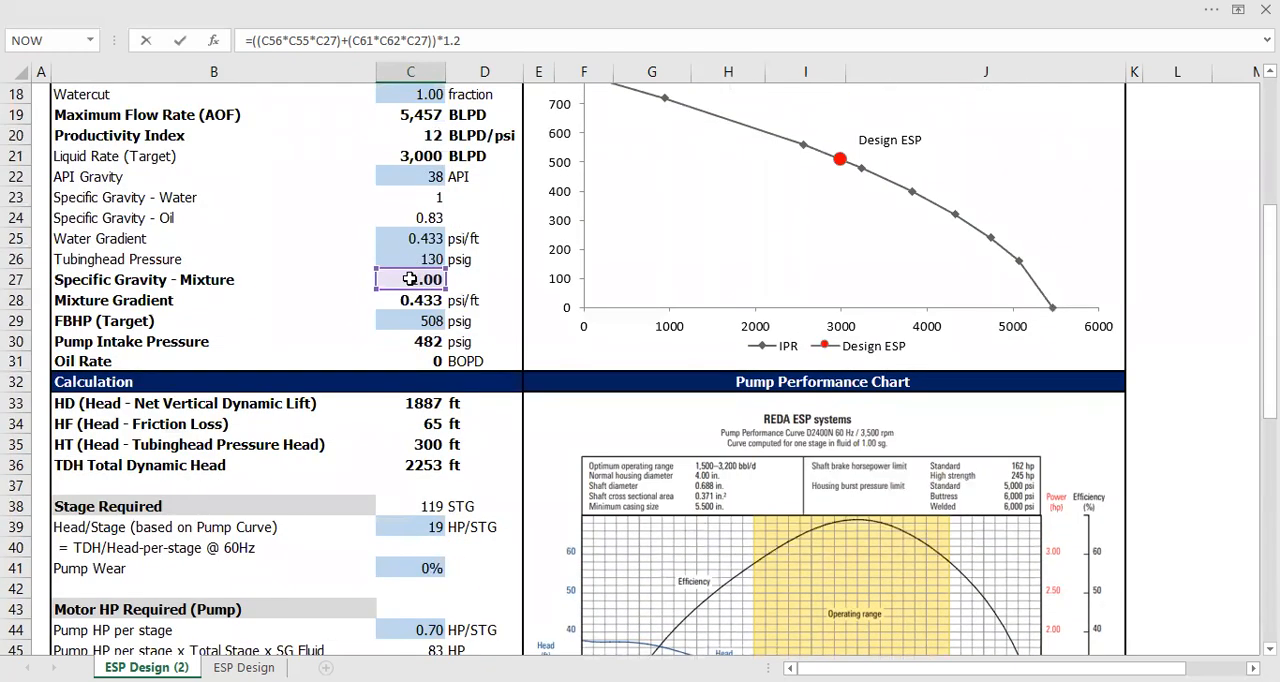
scroll("down", 3)
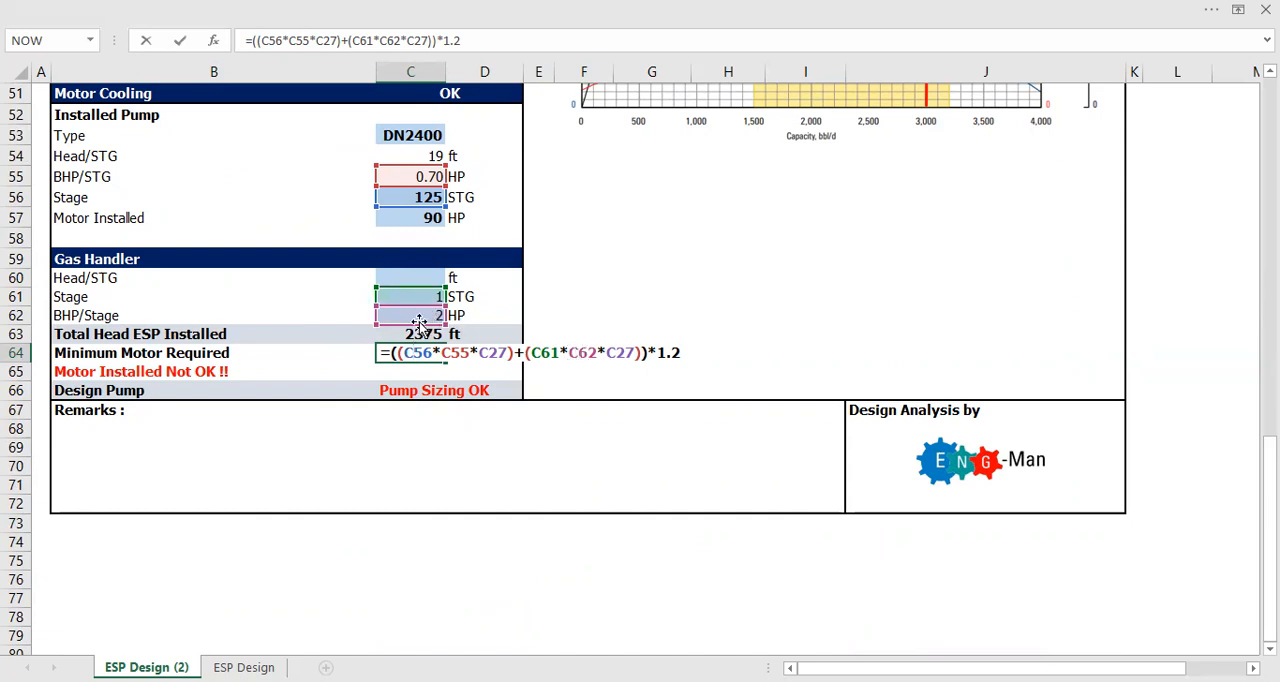
mouse_move(504, 364)
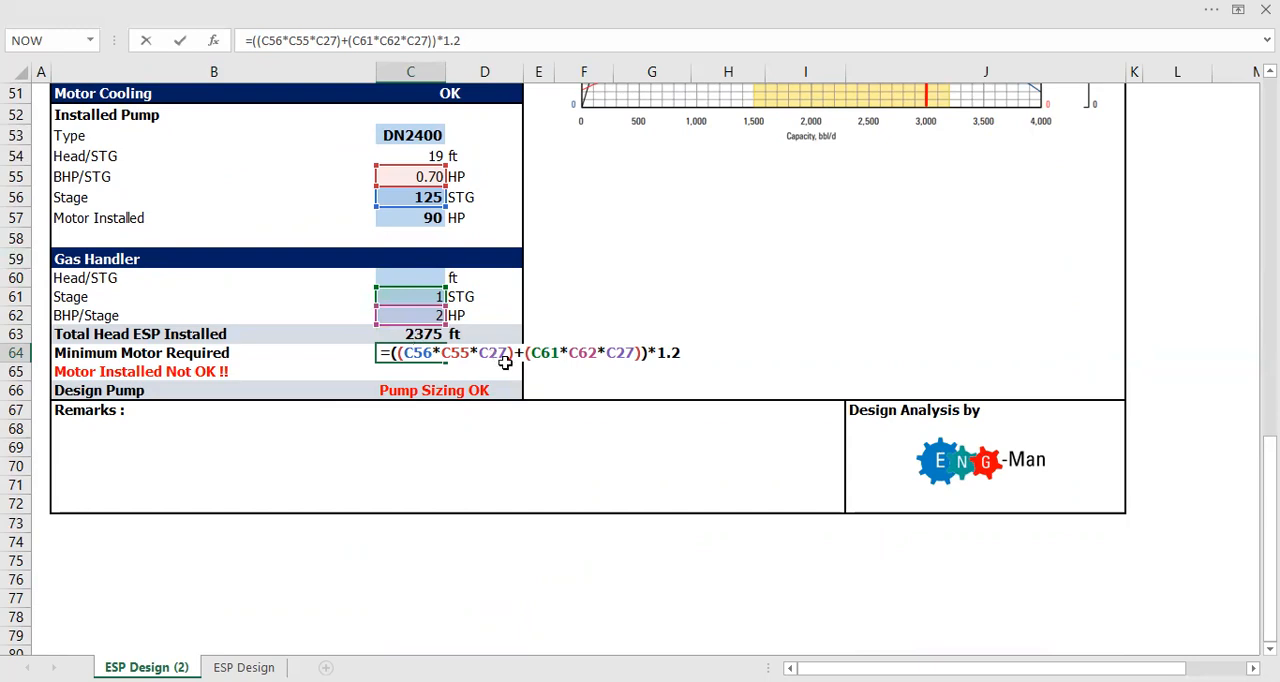
scroll("up", 3)
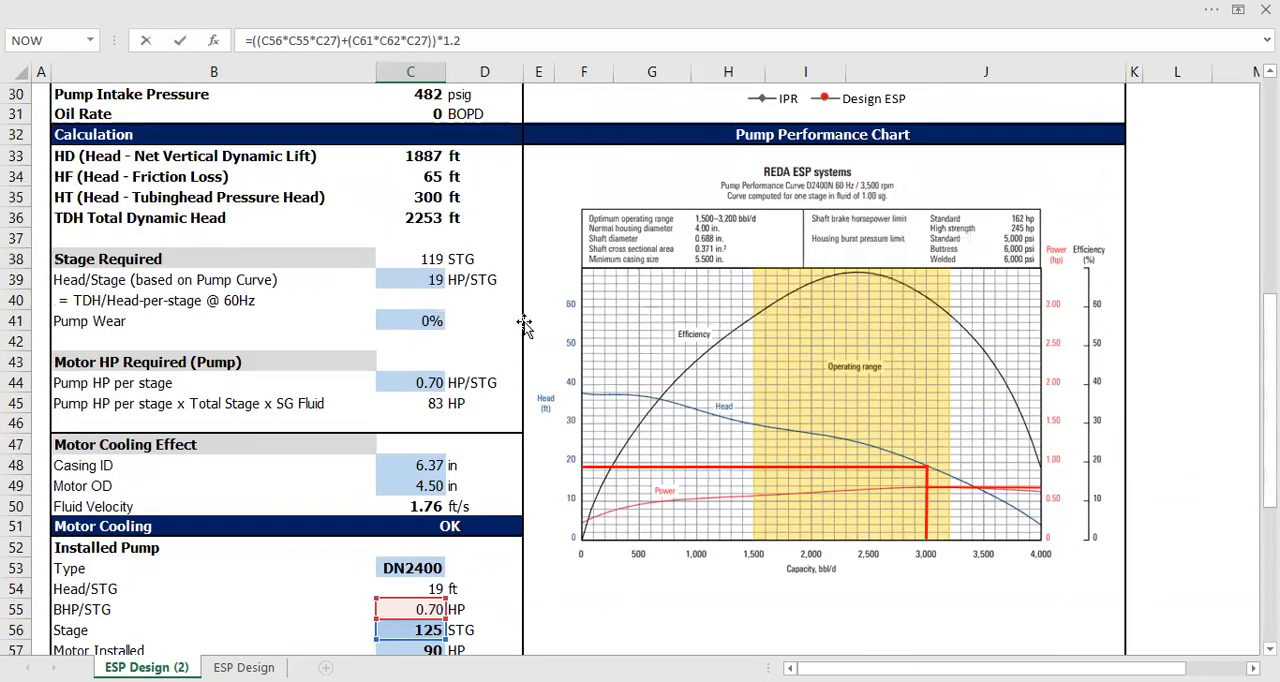
scroll("up", 3)
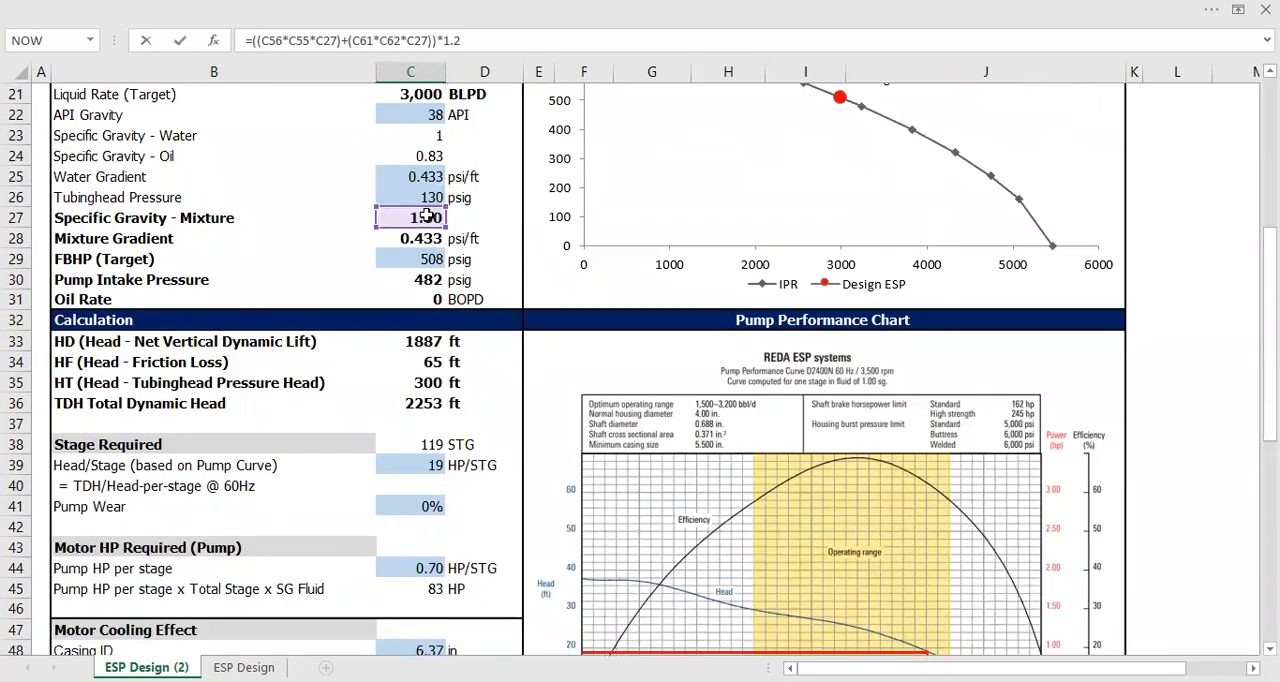
scroll("down", 3)
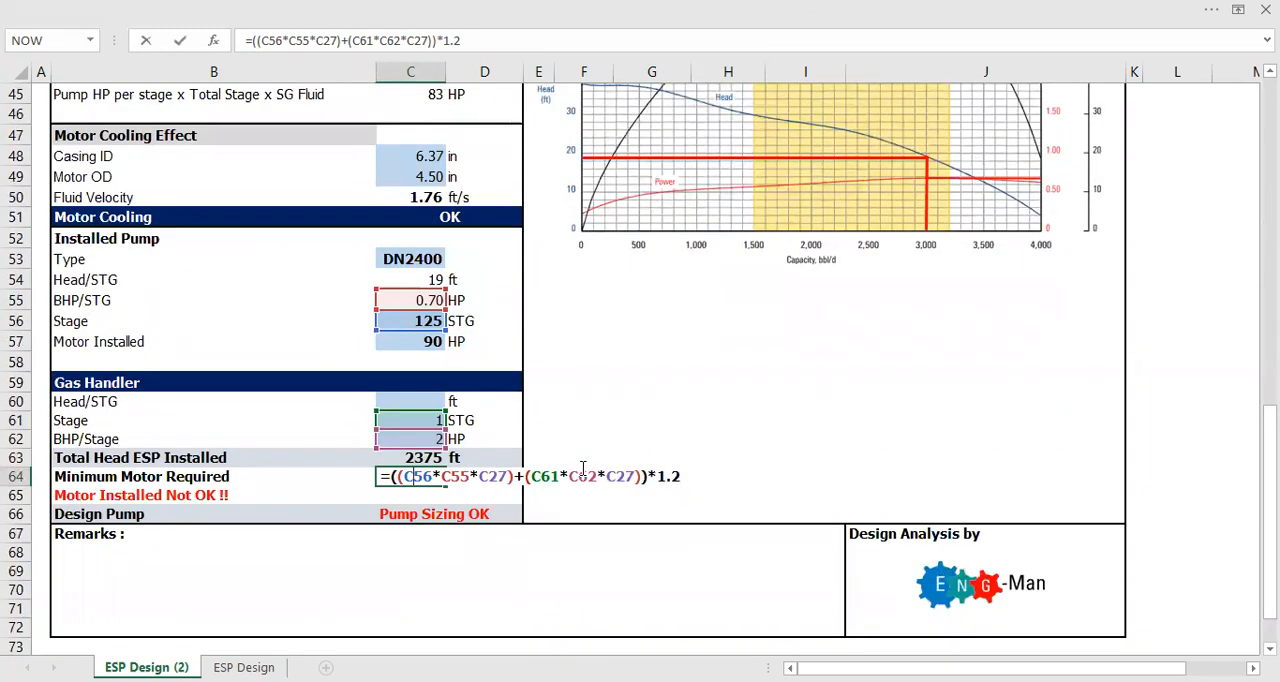
key("Return")
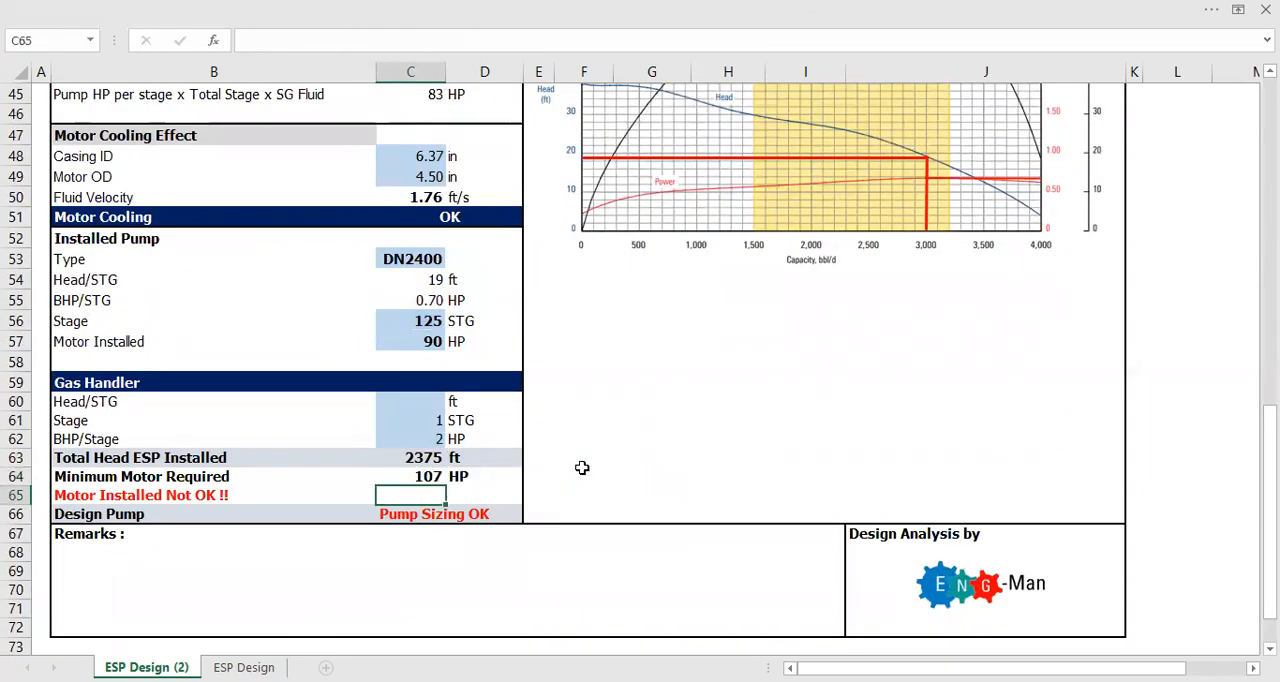
mouse_move(470, 480)
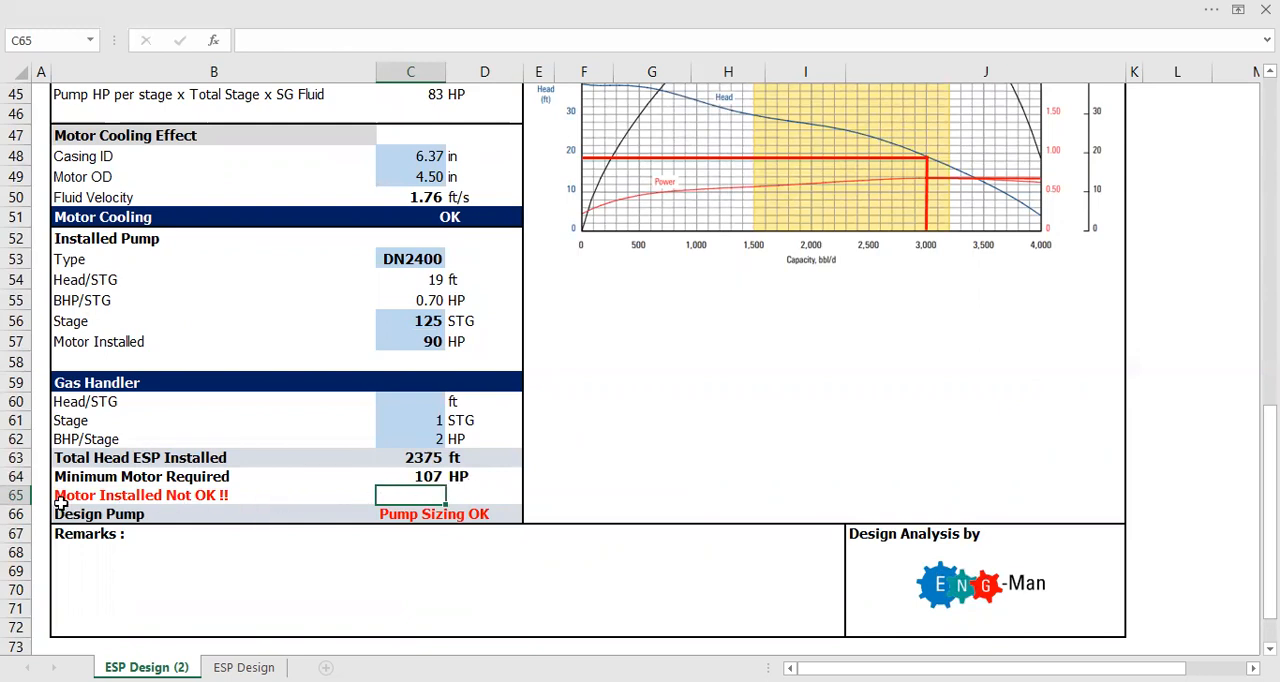
left_click(410, 340)
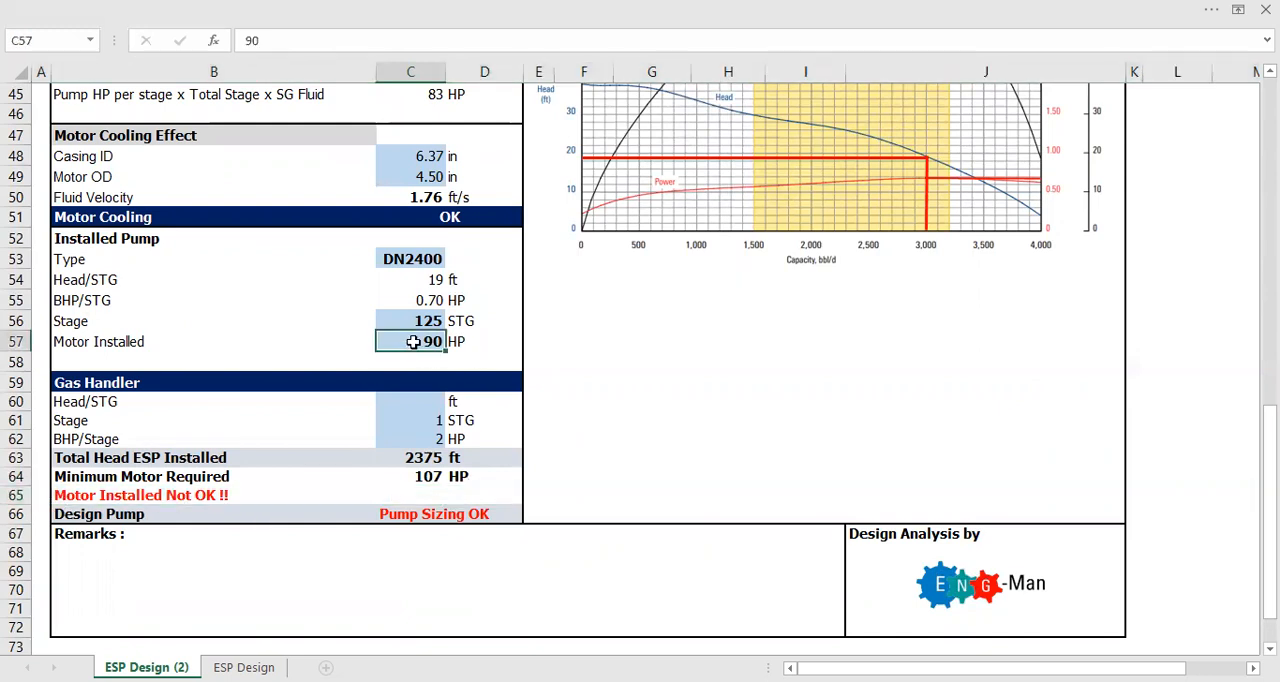
mouse_move(564, 390)
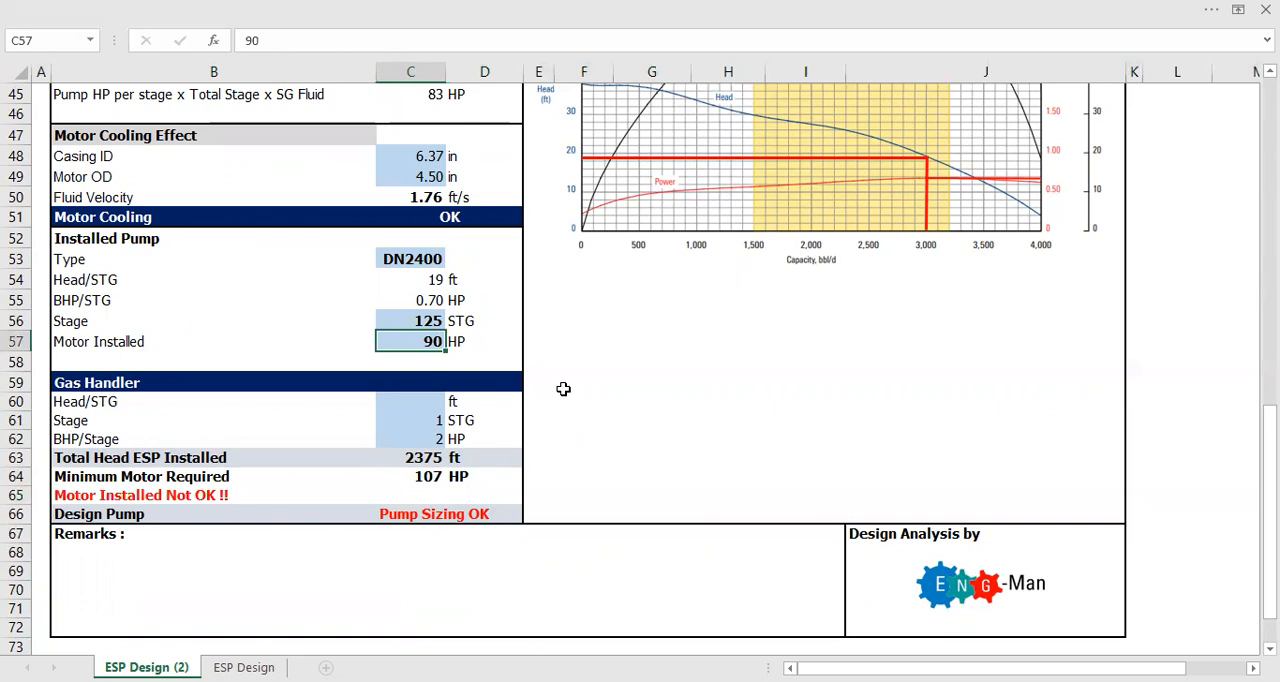
left_click(432, 512)
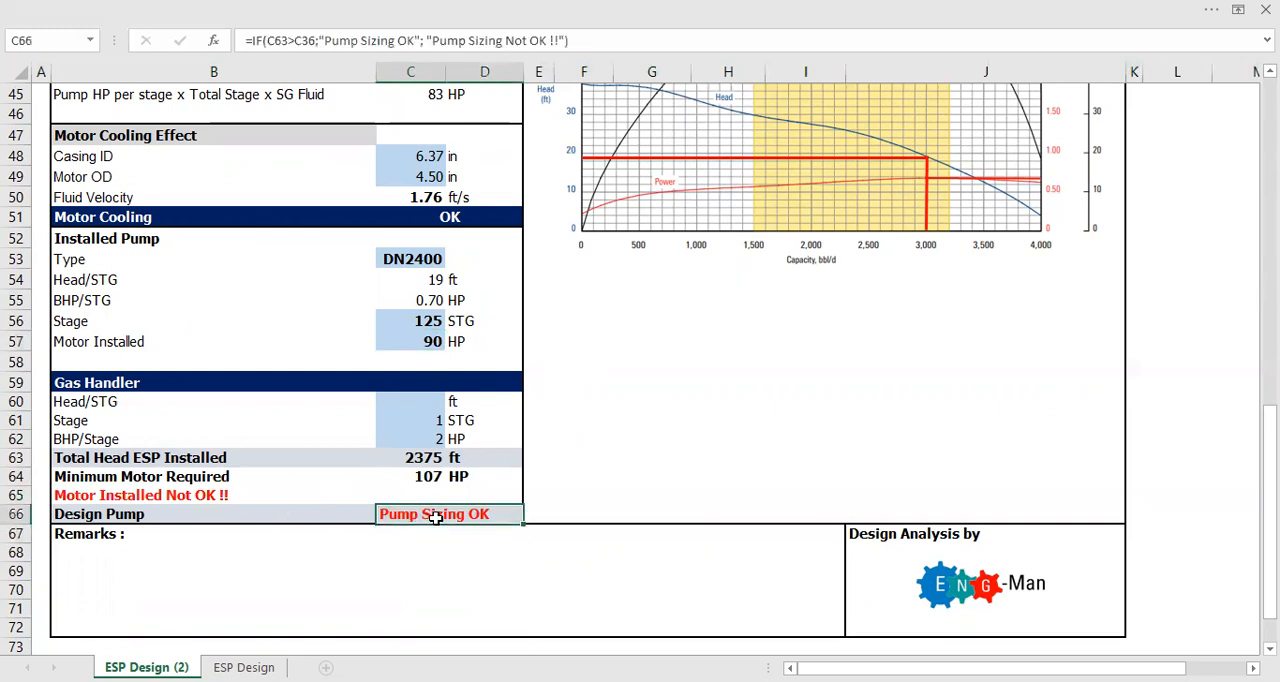
left_click(130, 496)
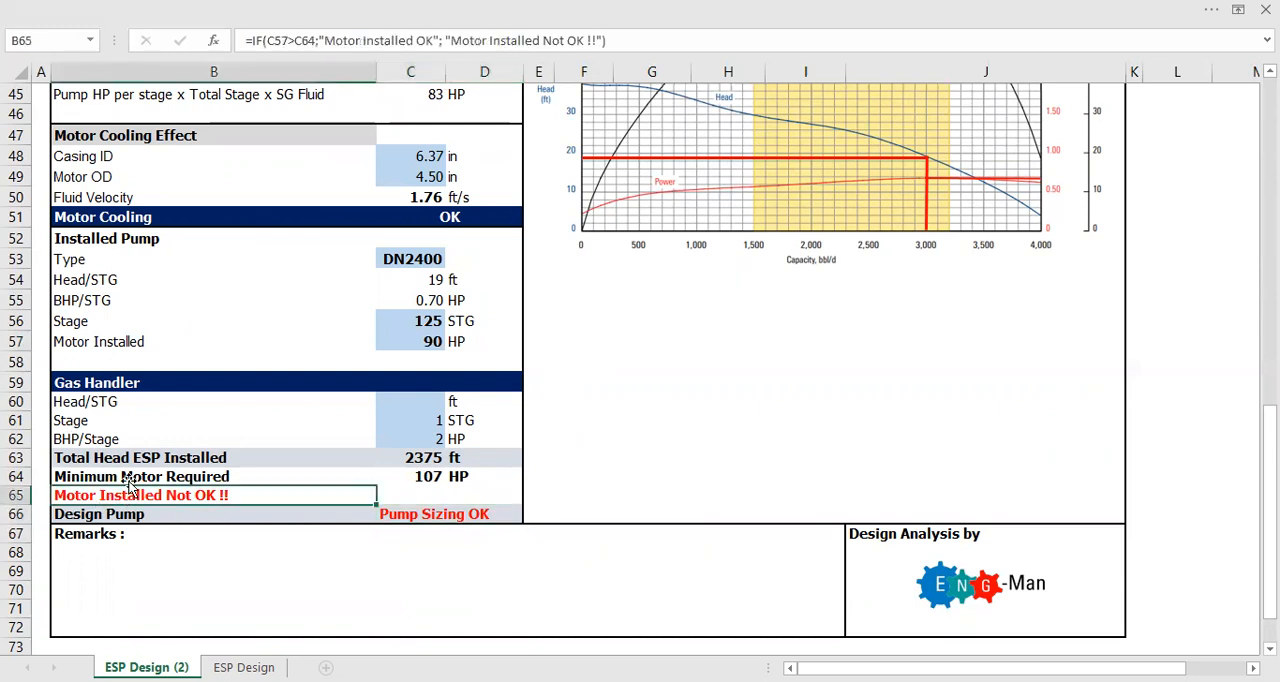
mouse_move(130, 486)
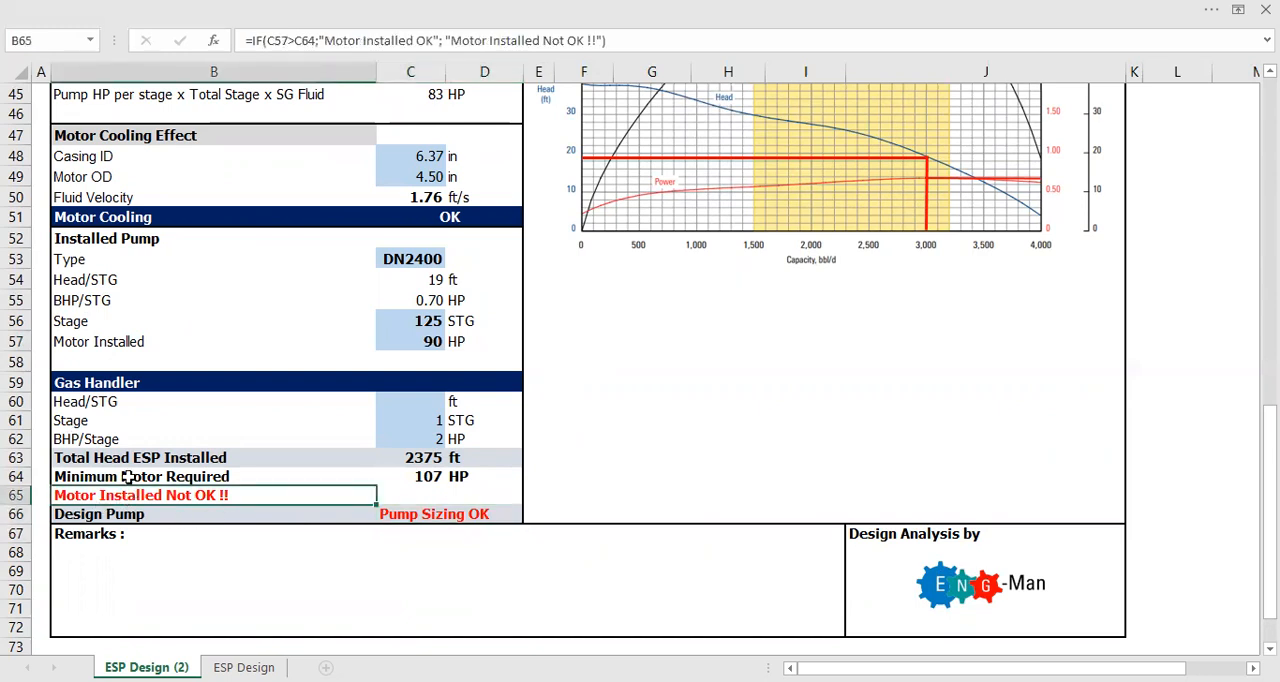
scroll("up", 3)
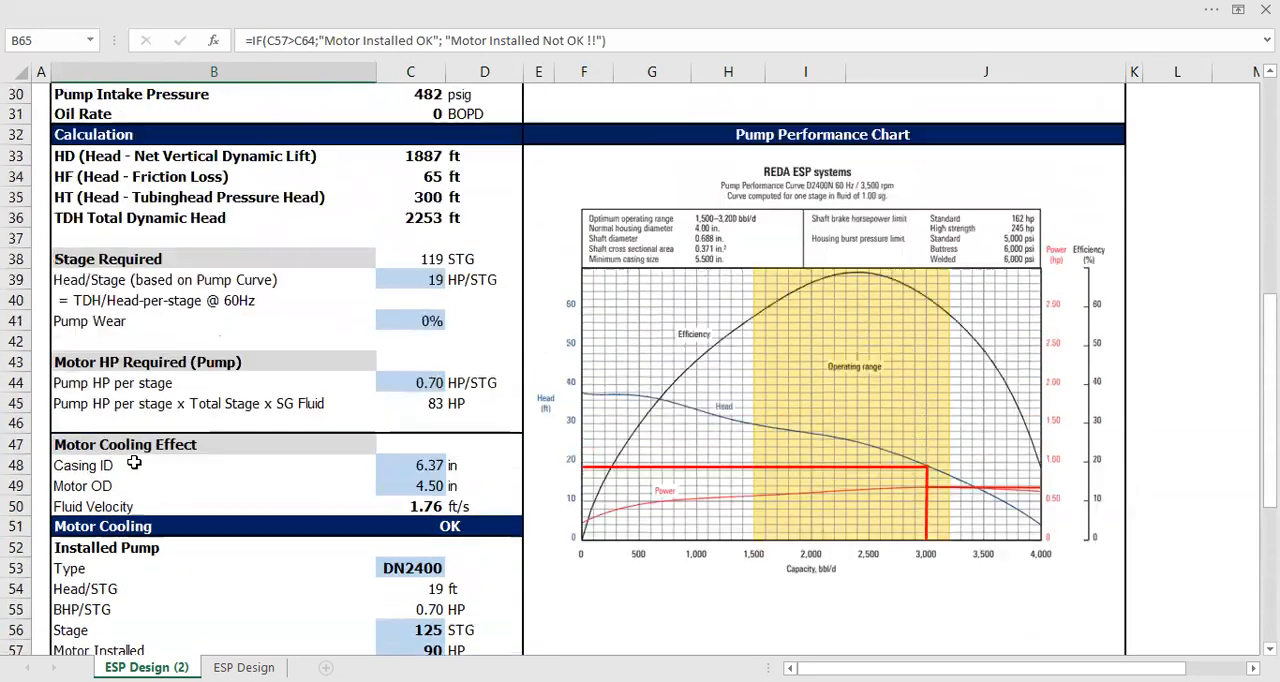
scroll("up", 3)
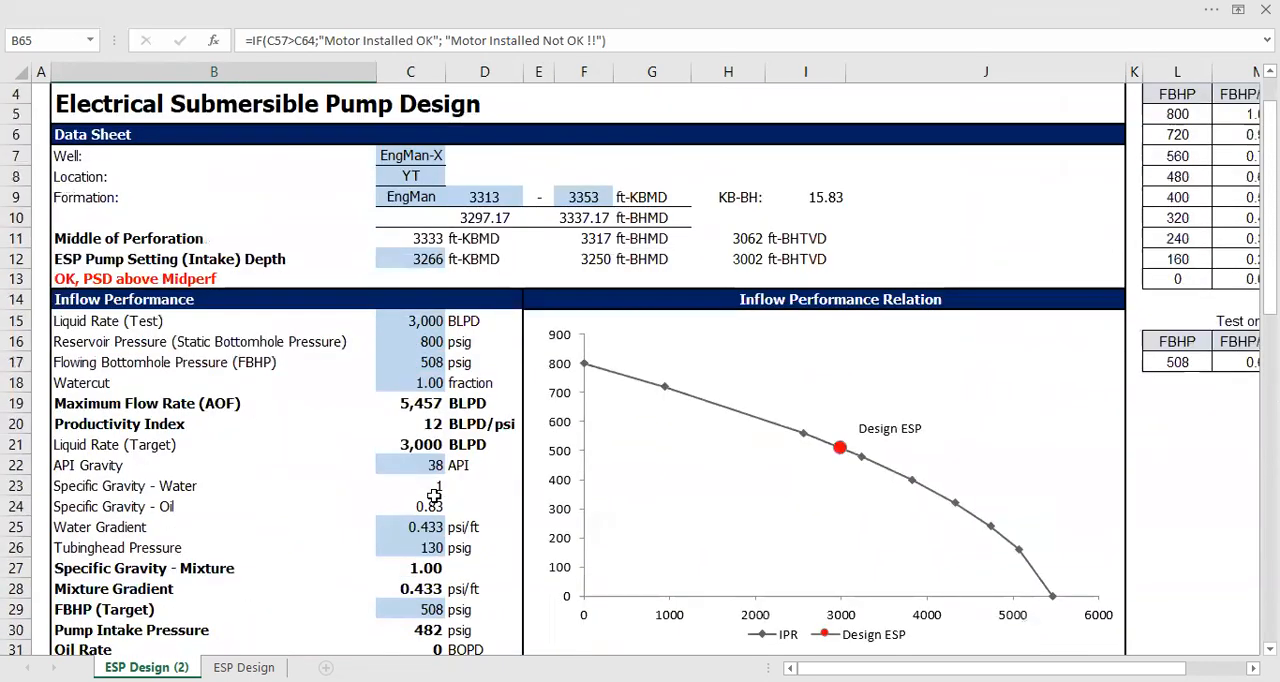
scroll("down", 3)
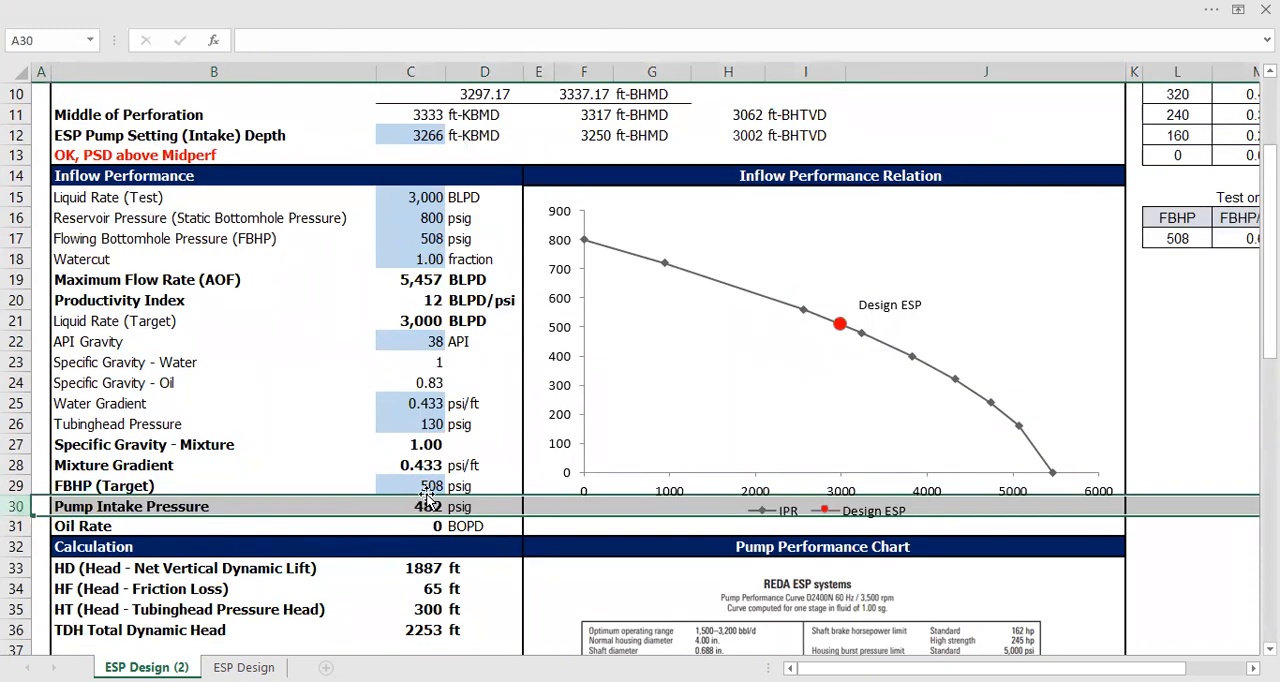
left_click(410, 506)
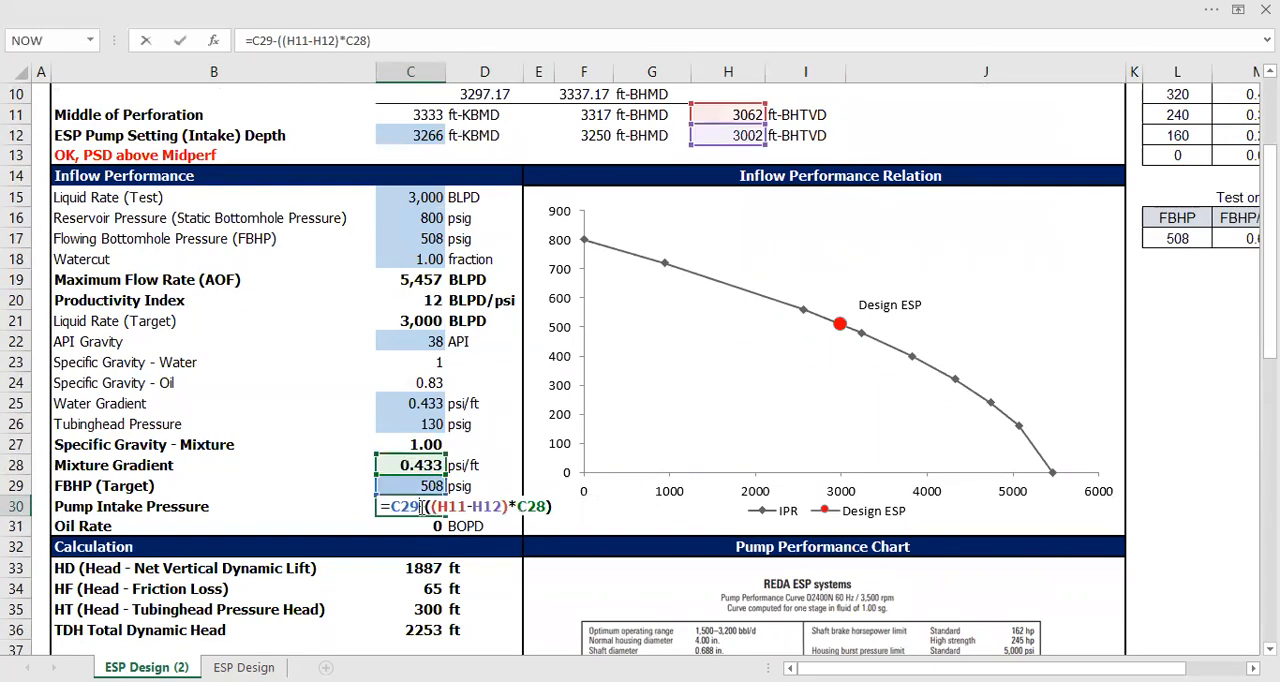
key("Return")
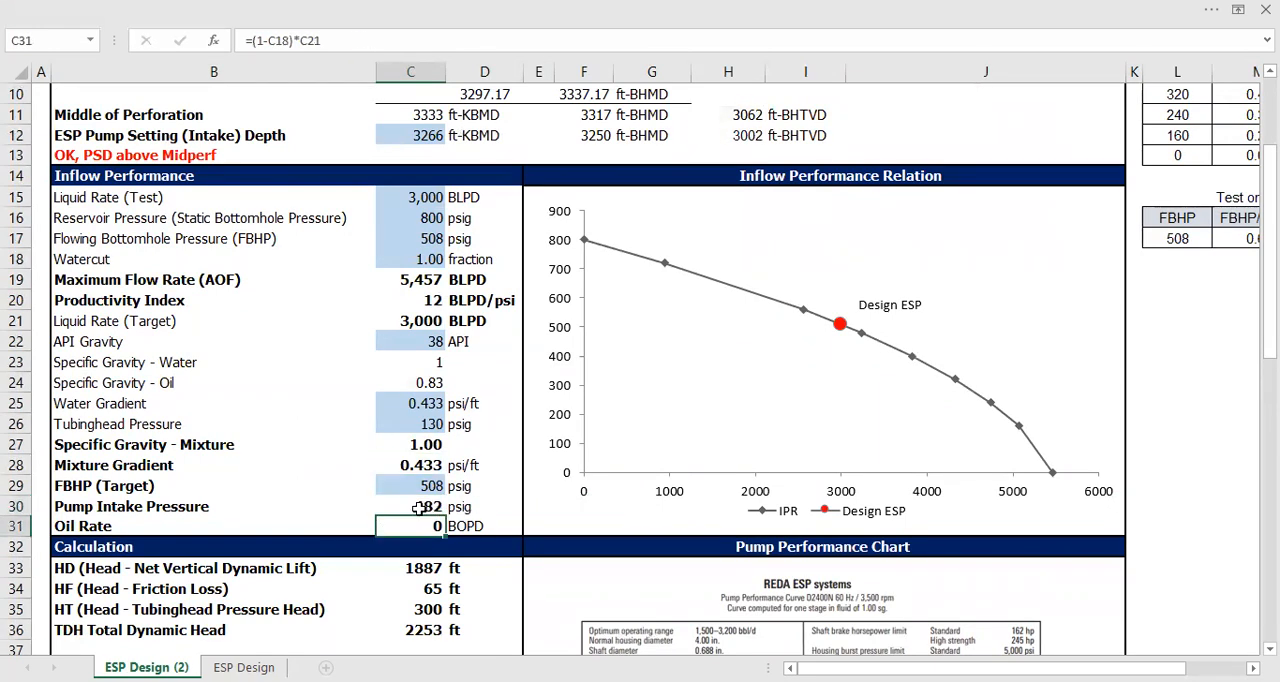
left_click(40, 484)
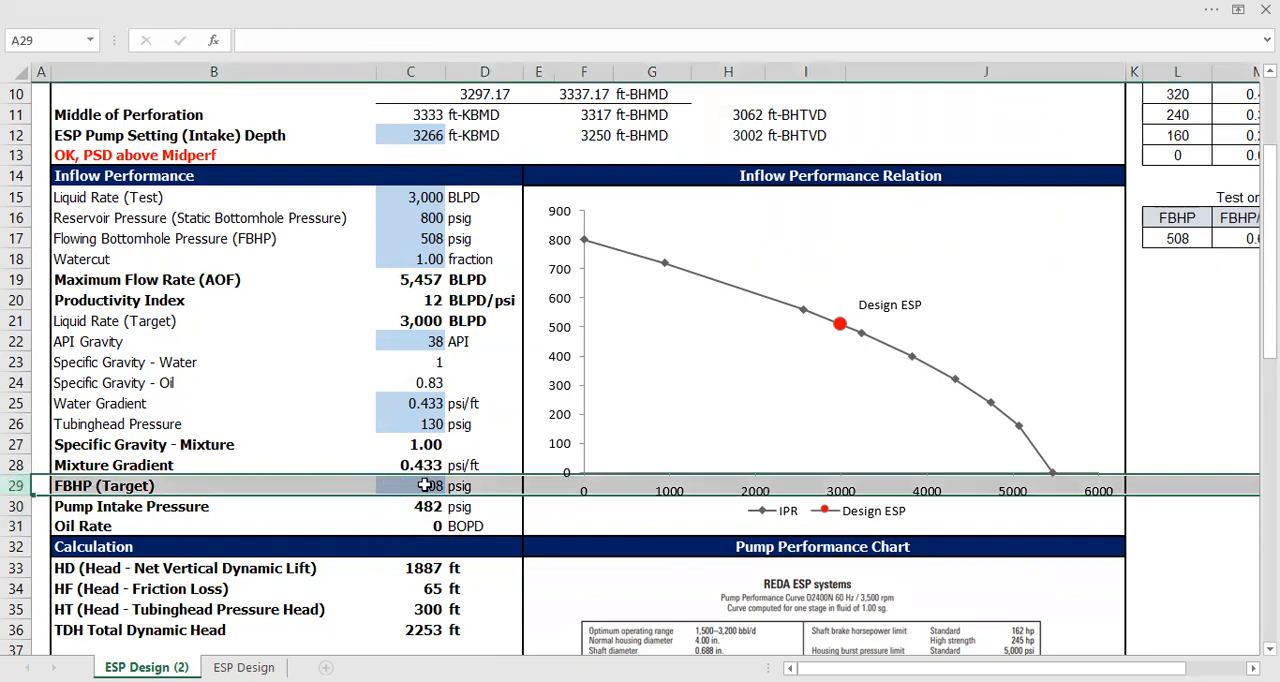
left_click(410, 484)
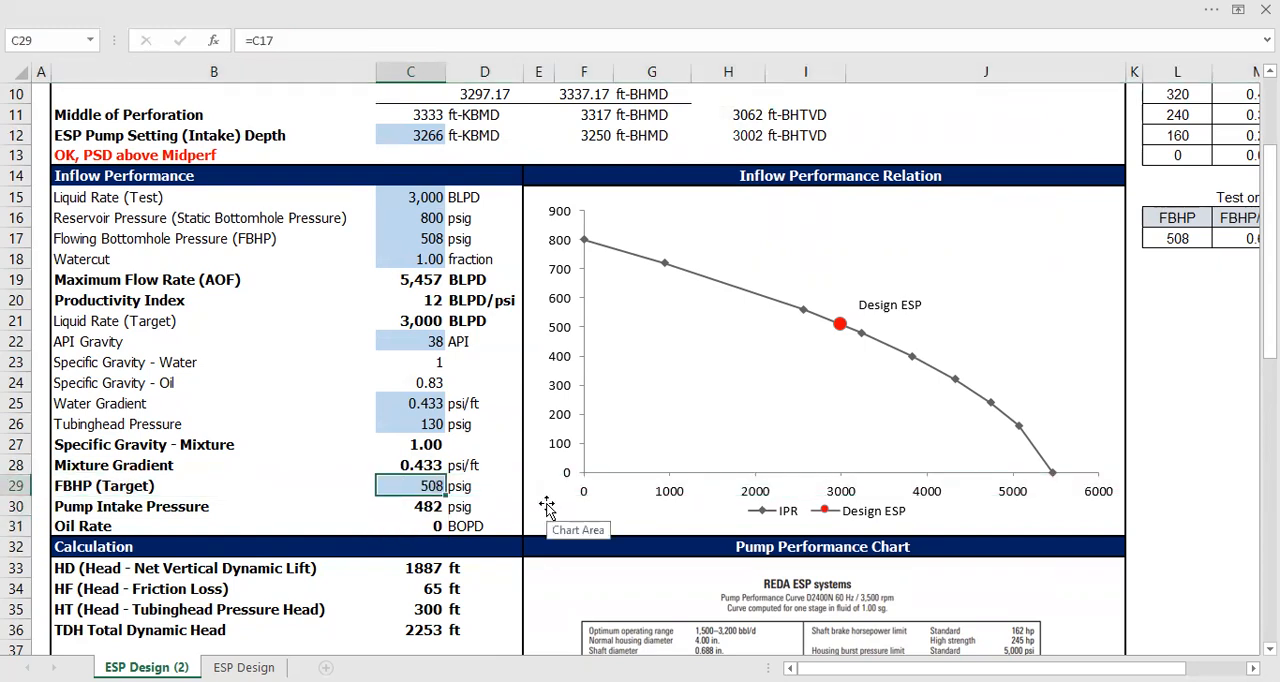